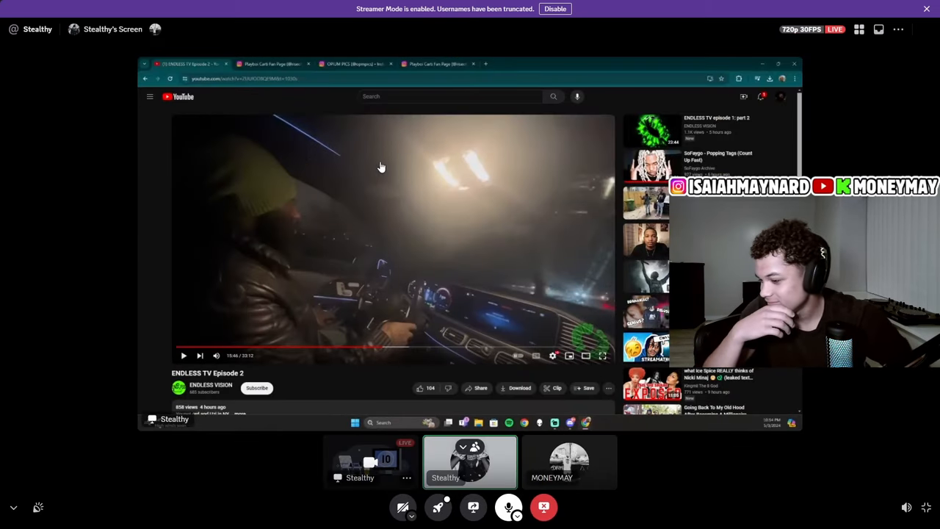
mouse_move(564, 227)
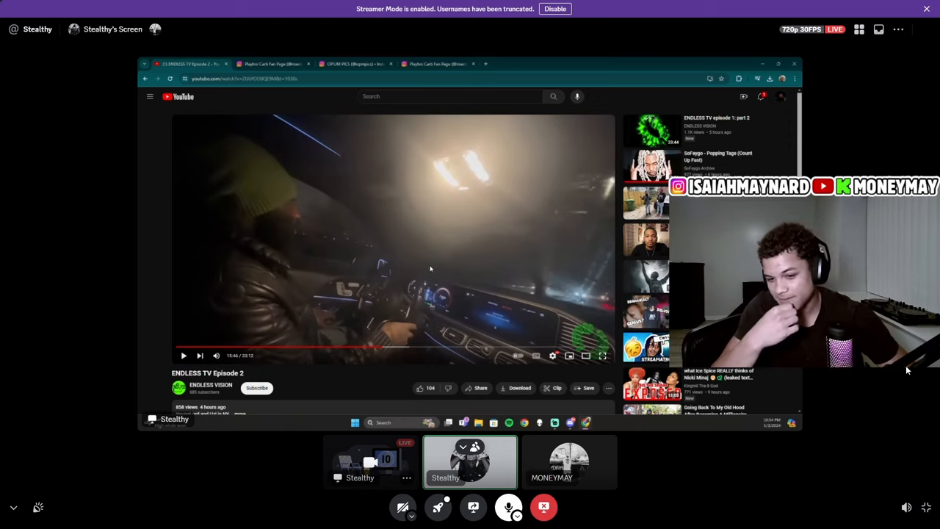
mouse_move(843, 449)
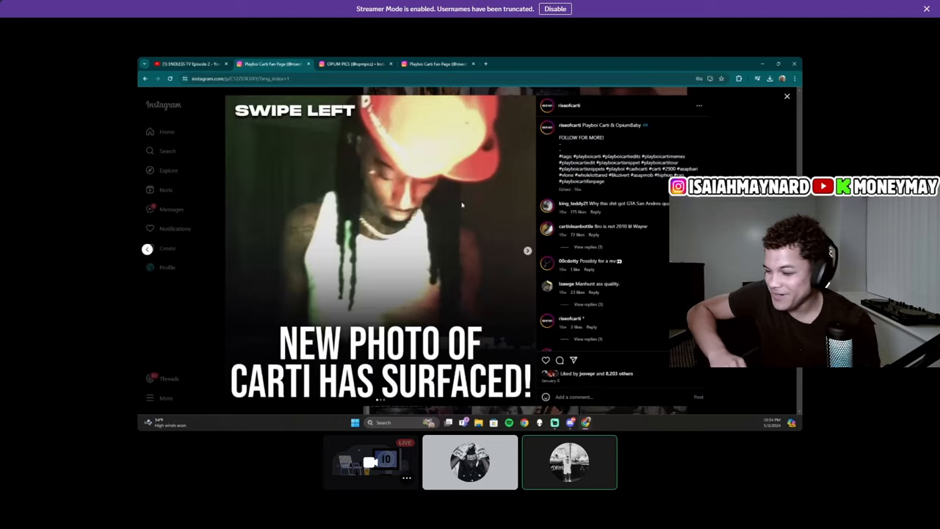
Return the stream view to the YouTube ENDLESS TV Episode 2 video, paused at 15:46.
left_click(527, 250)
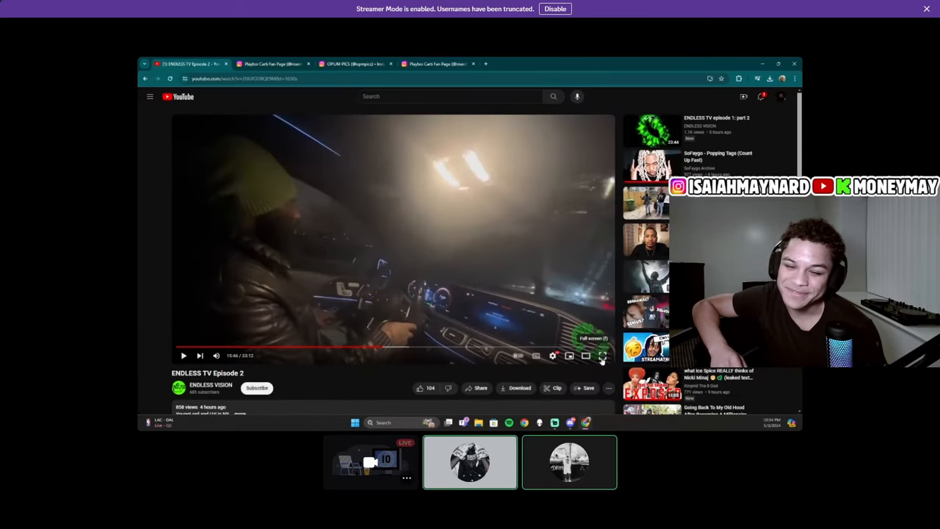
Watch the shared ENDLESS TV Episode 2 video full screen until 17:06 of 33:12.
left_click(602, 356)
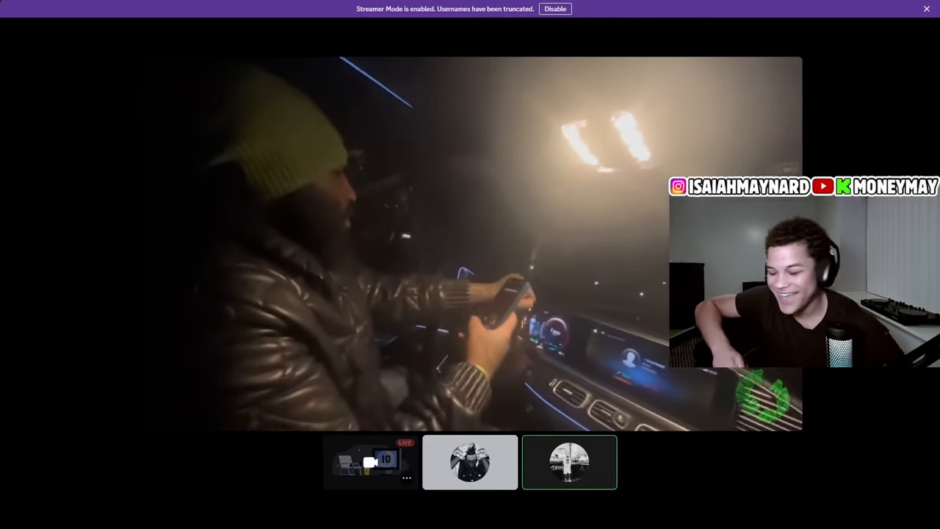
left_click(469, 462)
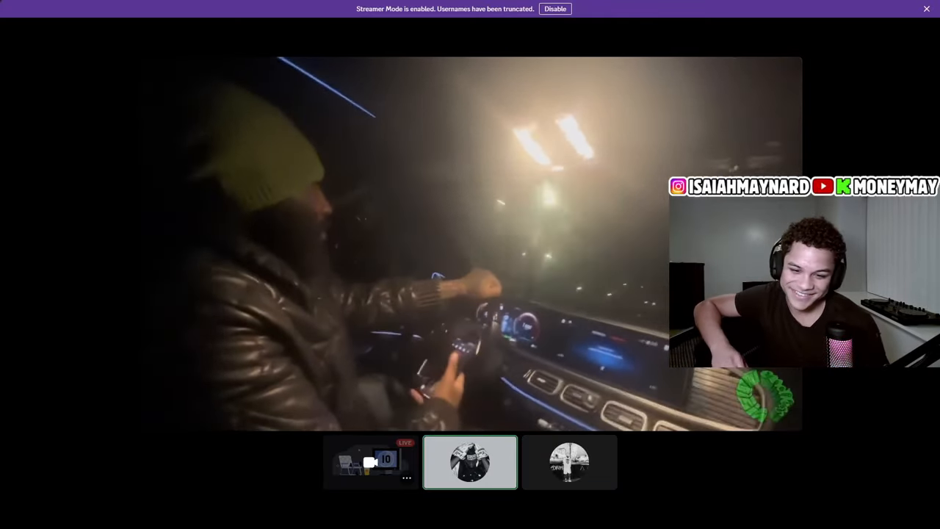
mouse_move(663, 343)
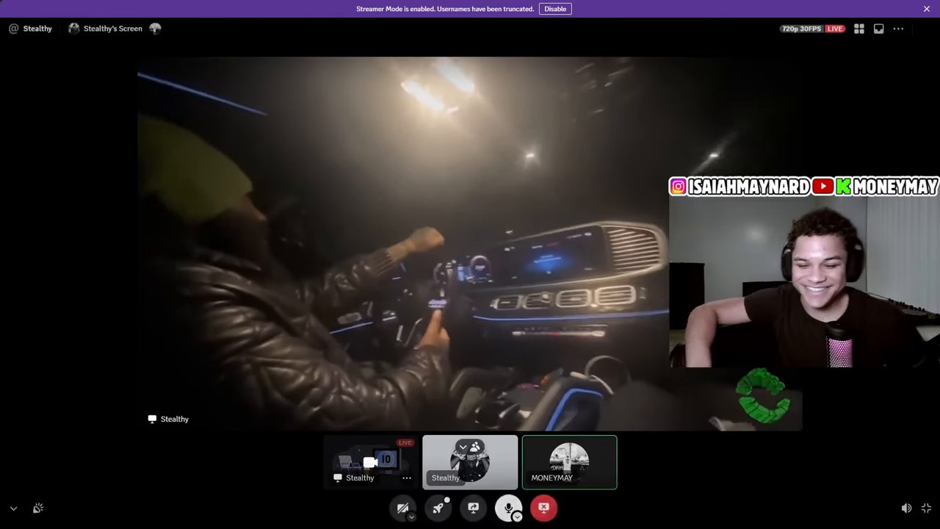
left_click(469, 461)
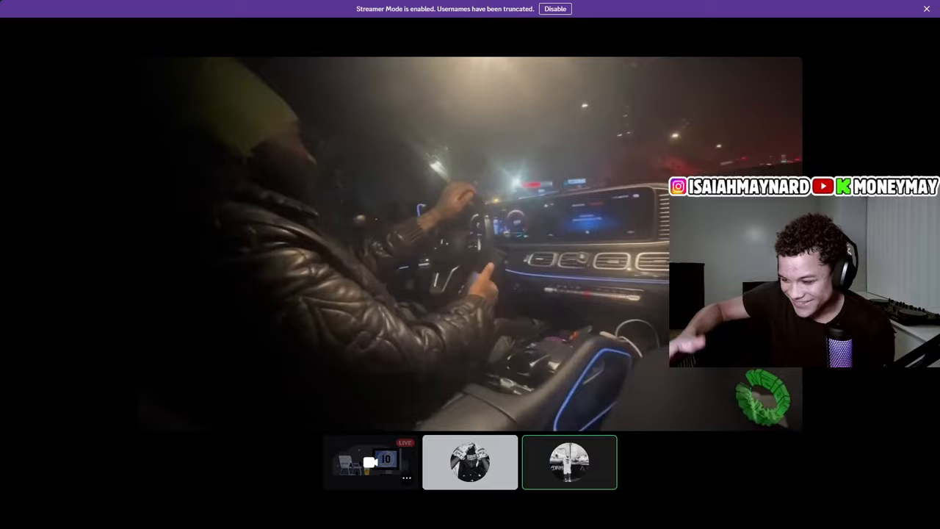
left_click(470, 462)
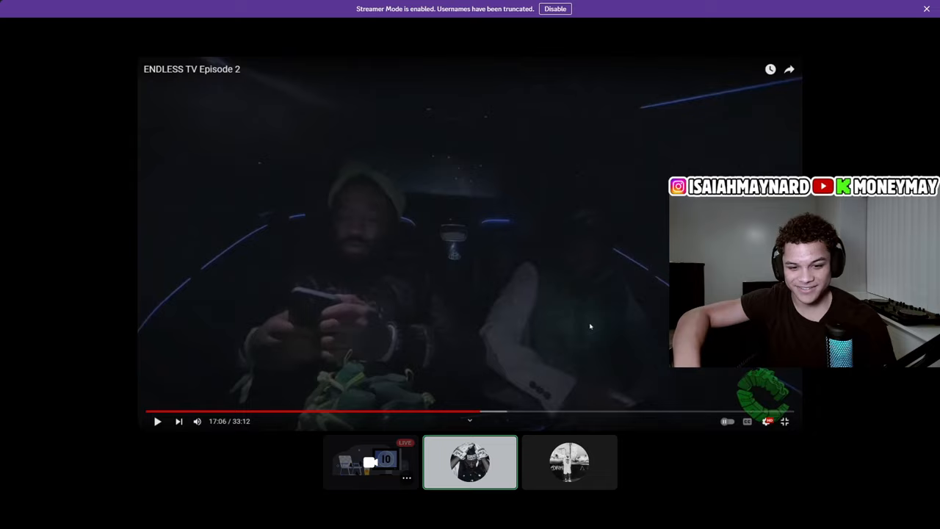
Leave the Discord stream for the Chrome tab showing the MONEYMAY SoundCloud profile.
left_click(569, 461)
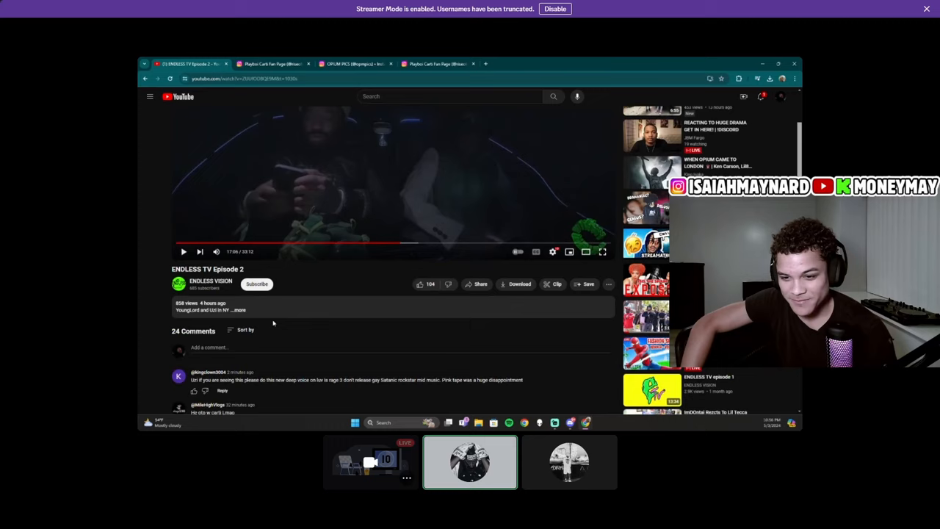
left_click(239, 309)
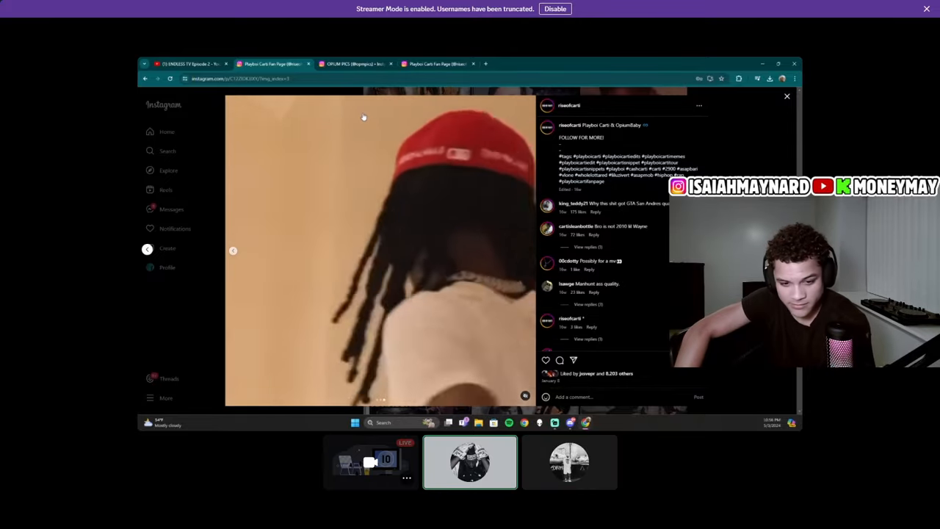
left_click(569, 461)
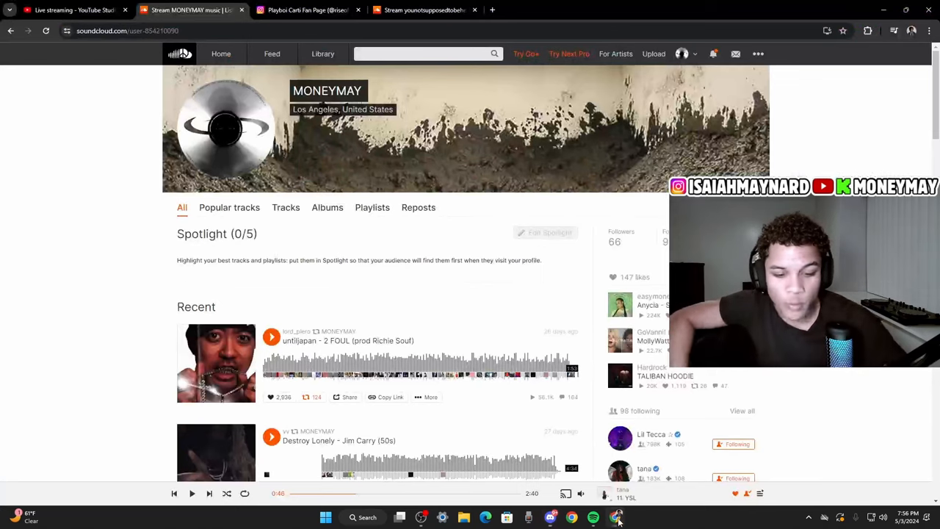
left_click(608, 10)
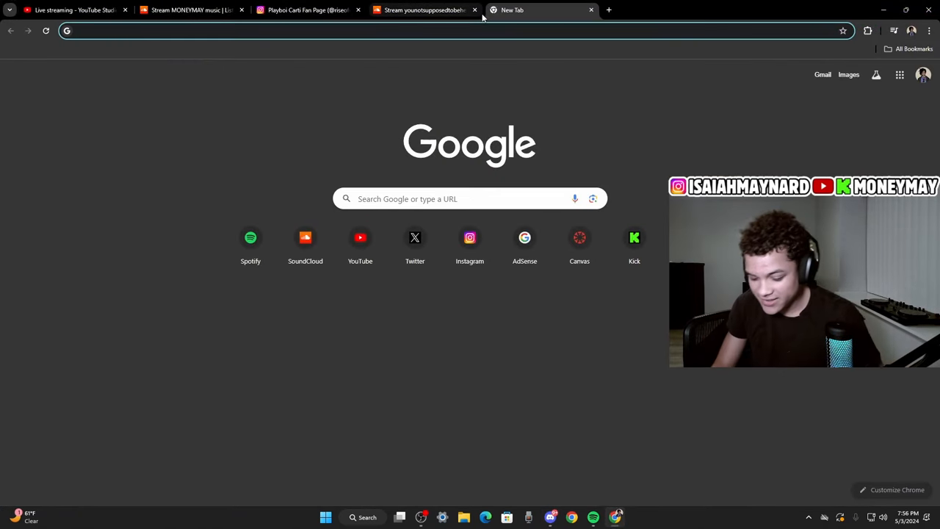
type("antagiomnist tour")
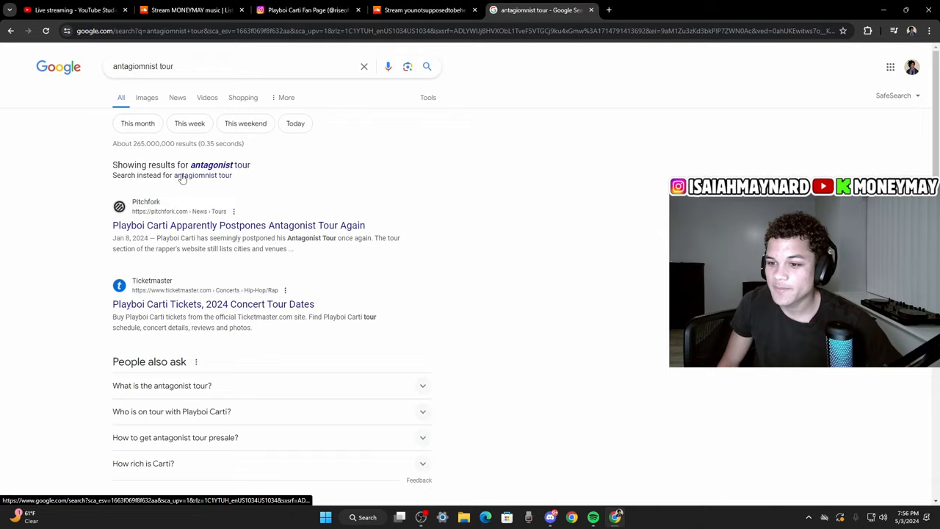
left_click(239, 225)
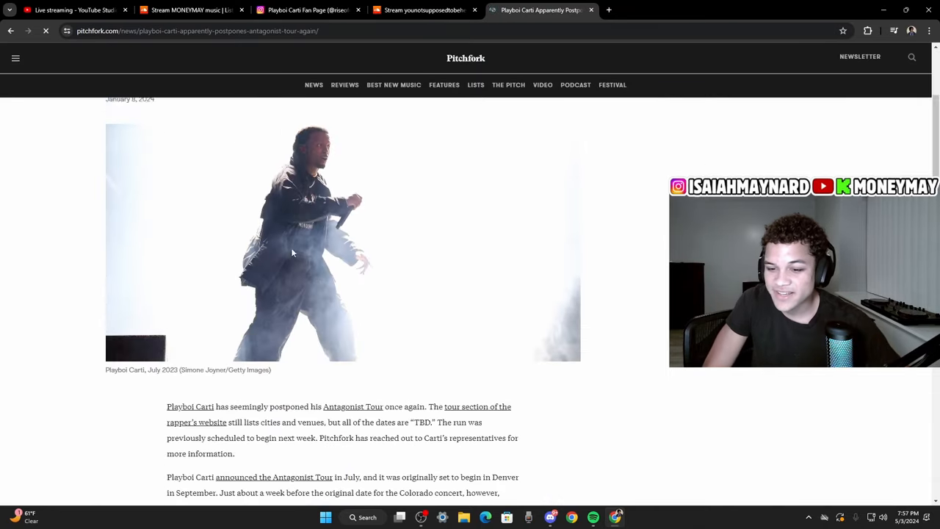
scroll("down", 3)
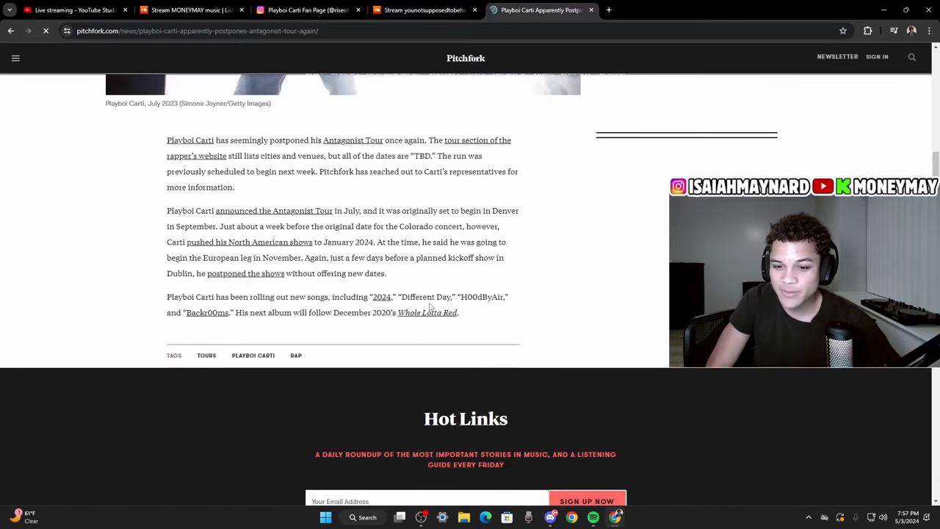
scroll("up", 3)
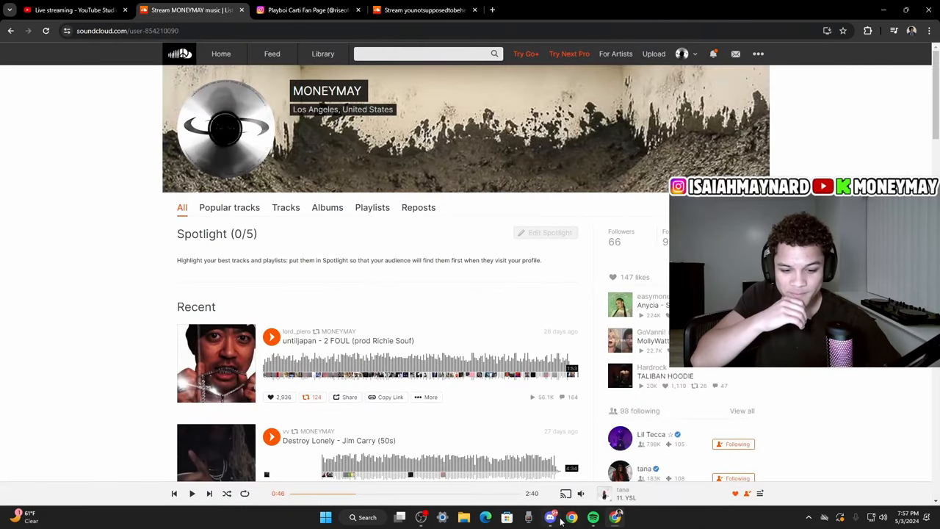
Return to Discord and watch the Carti Hub #carti channel discussing Album 1 and Album 2 tracklists.
left_click(550, 517)
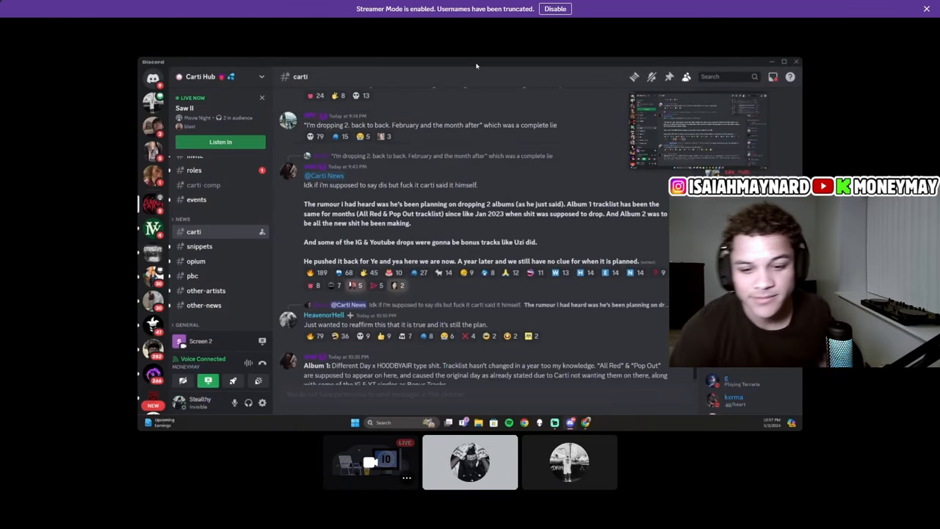
left_click(470, 461)
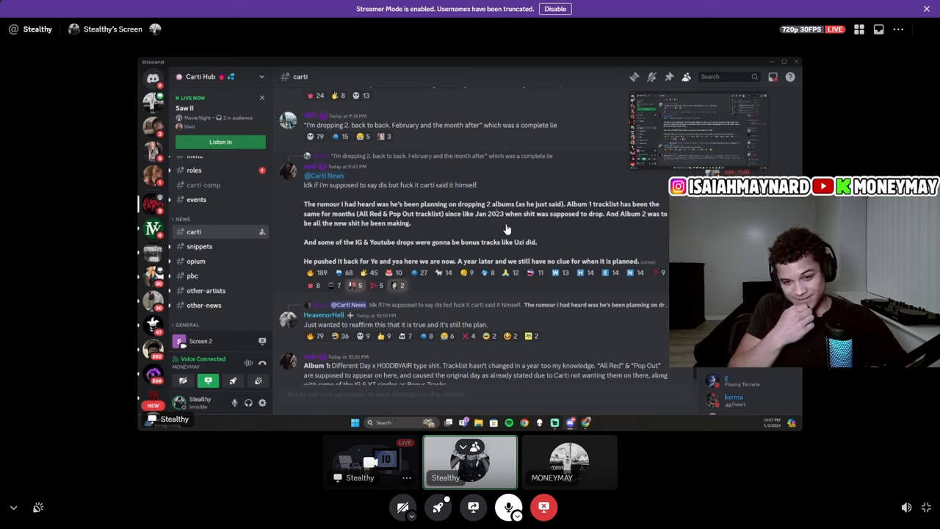
mouse_move(637, 222)
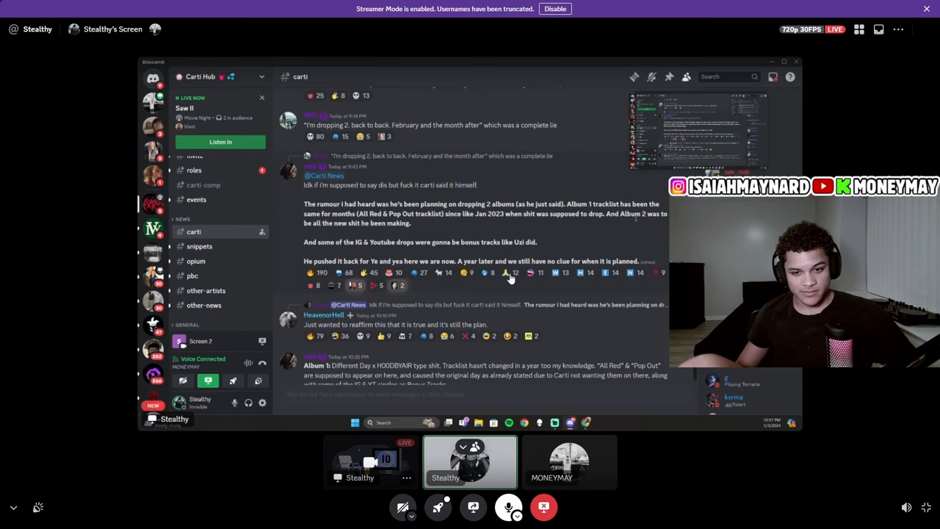
left_click(512, 272)
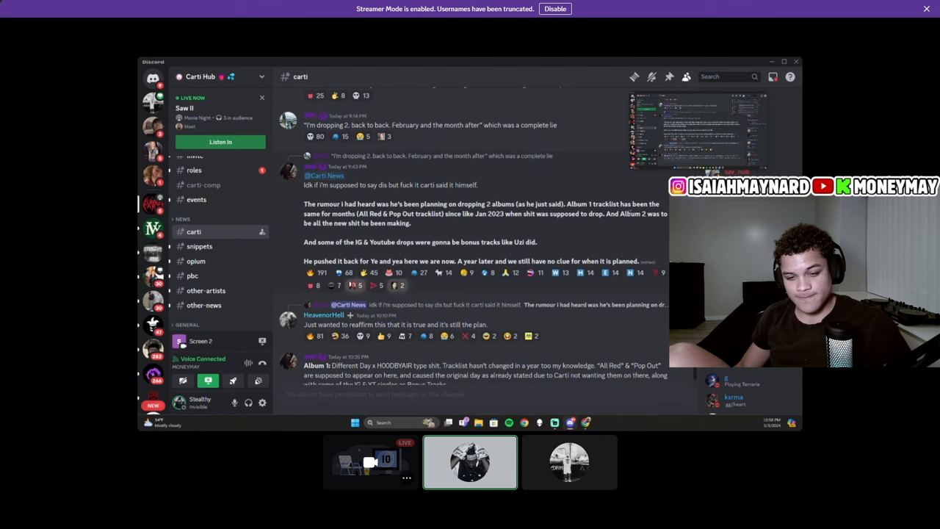
left_click(569, 461)
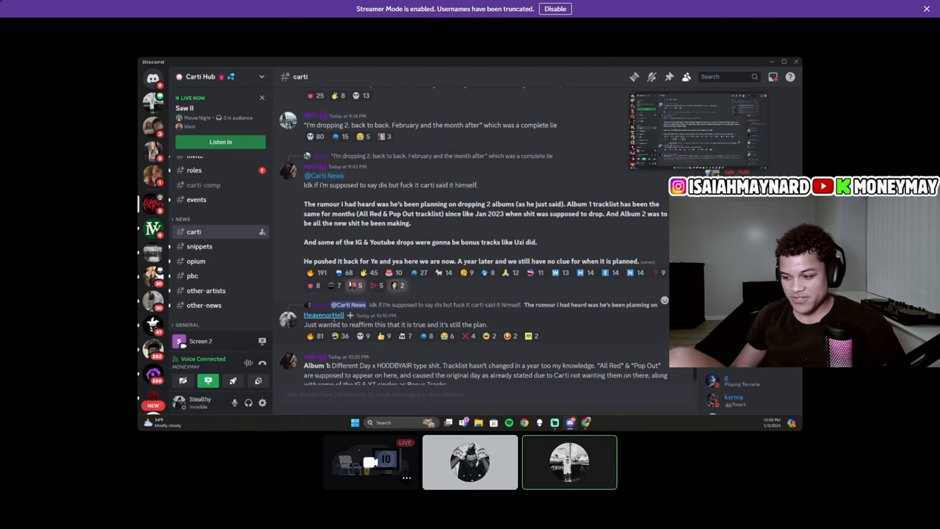
scroll("down", 3)
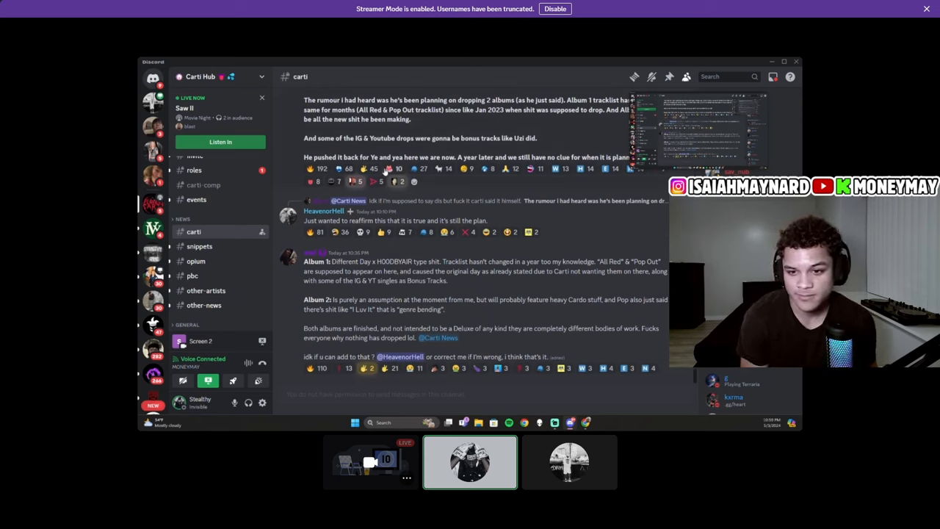
left_click(569, 461)
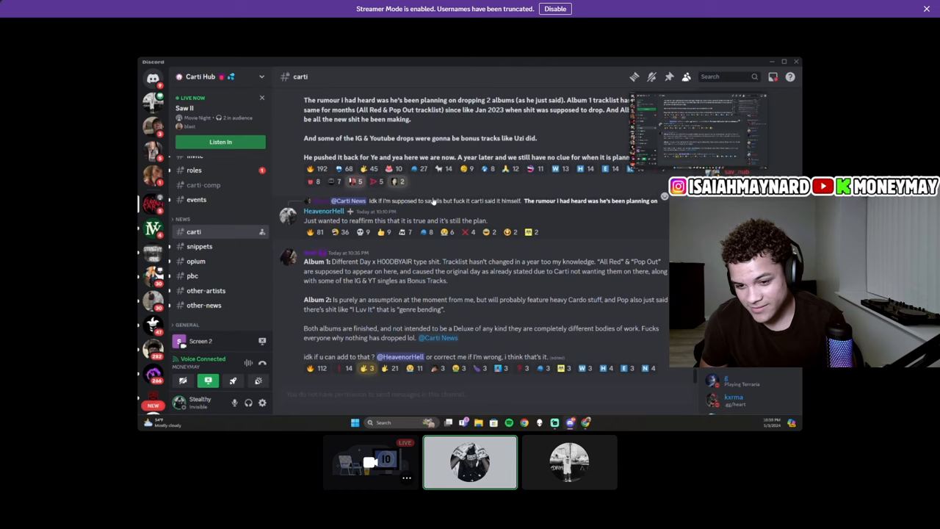
left_click(569, 461)
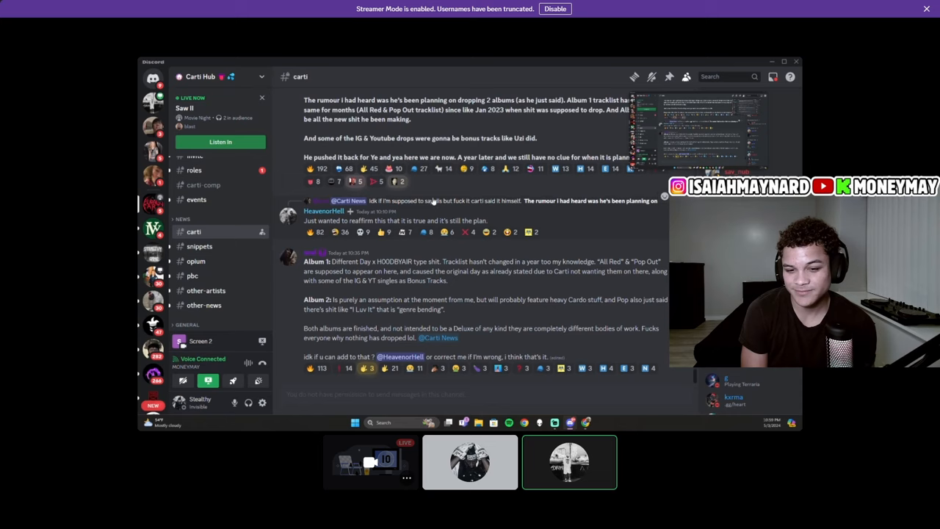
left_click(470, 461)
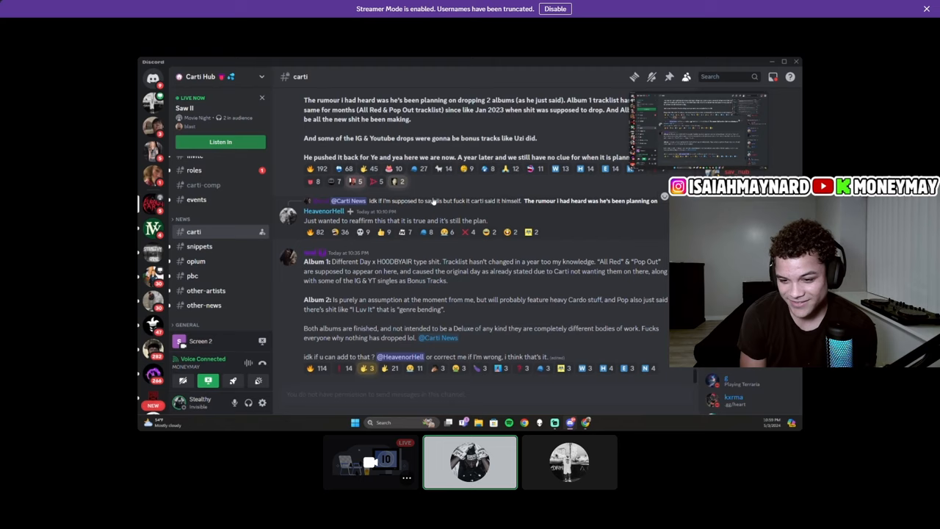
left_click(569, 461)
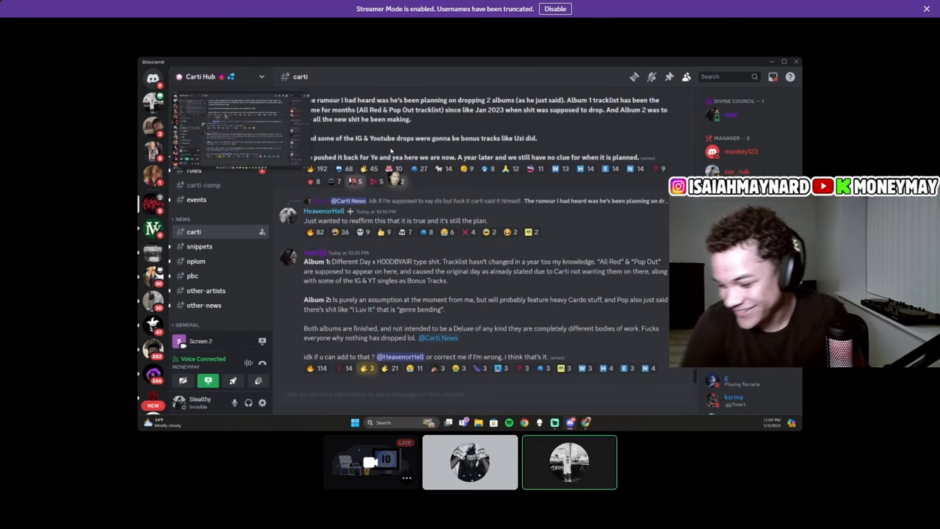
left_click(469, 461)
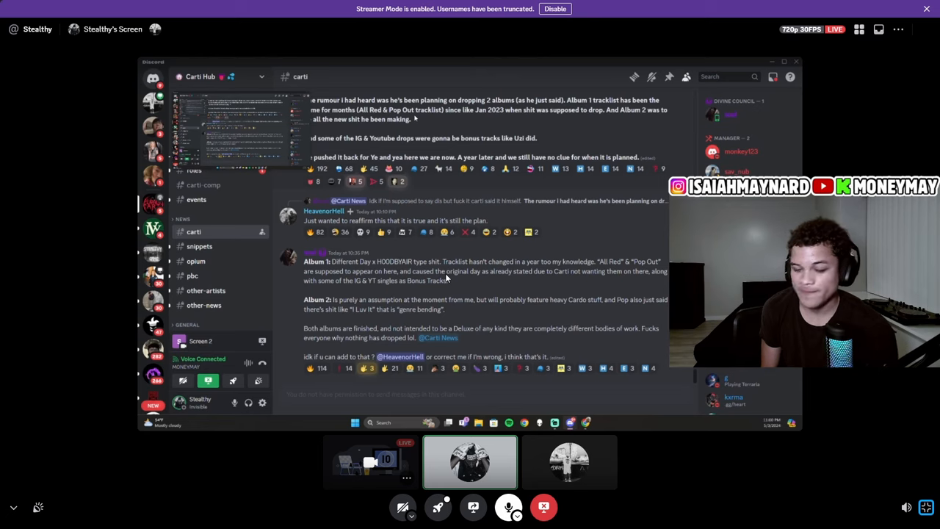
left_click(569, 461)
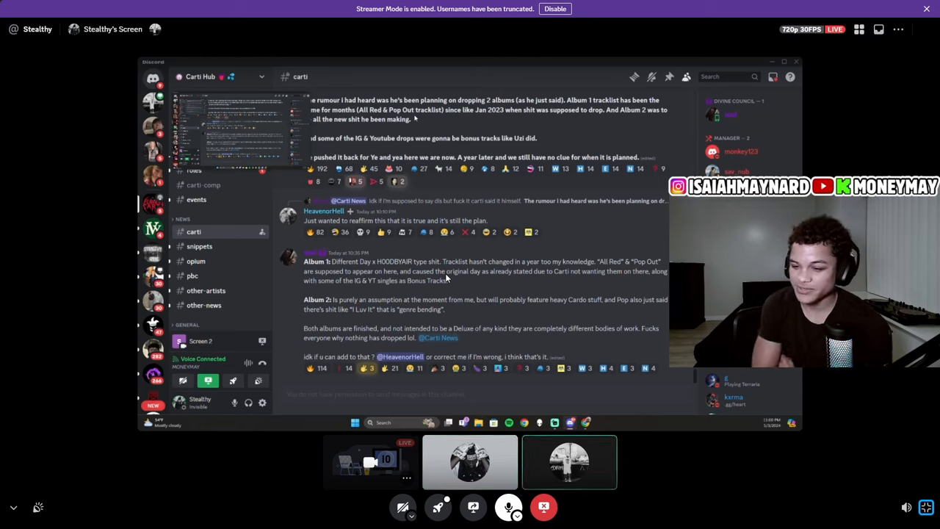
left_click(470, 461)
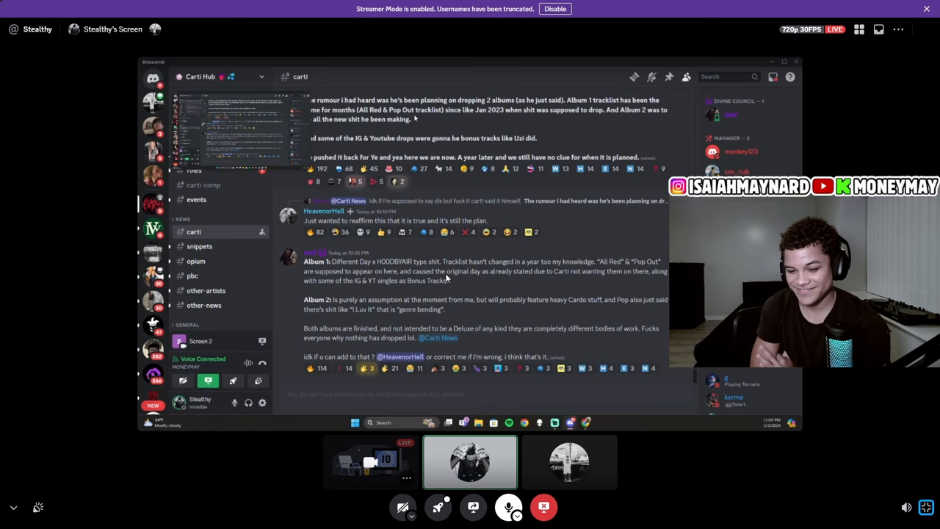
left_click(569, 461)
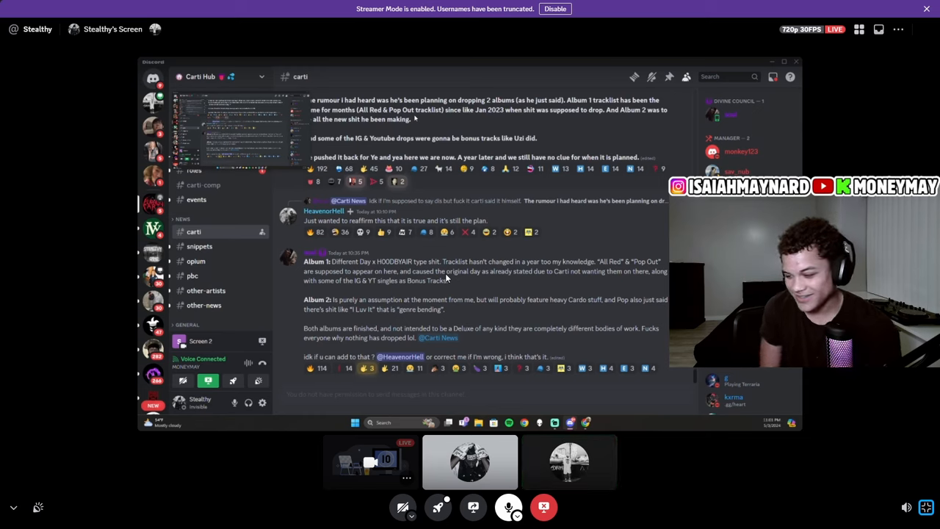
left_click(469, 461)
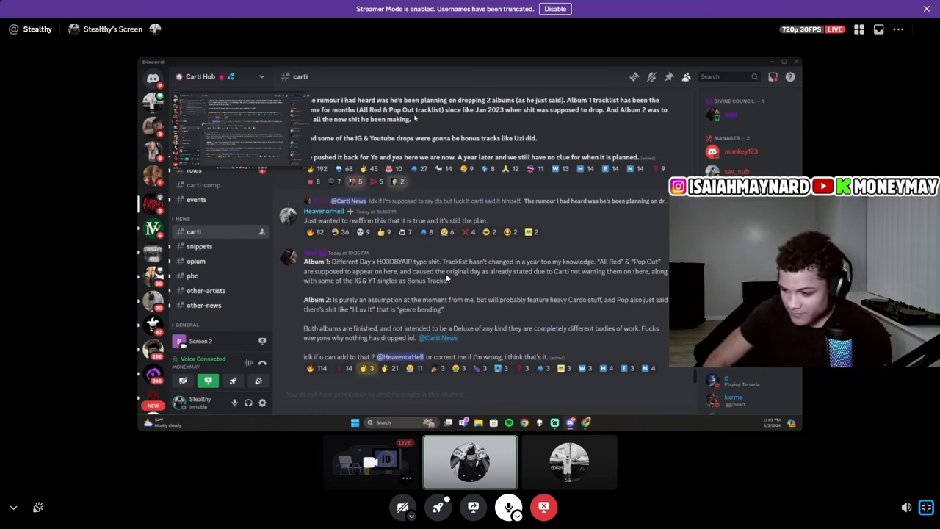
left_click(569, 462)
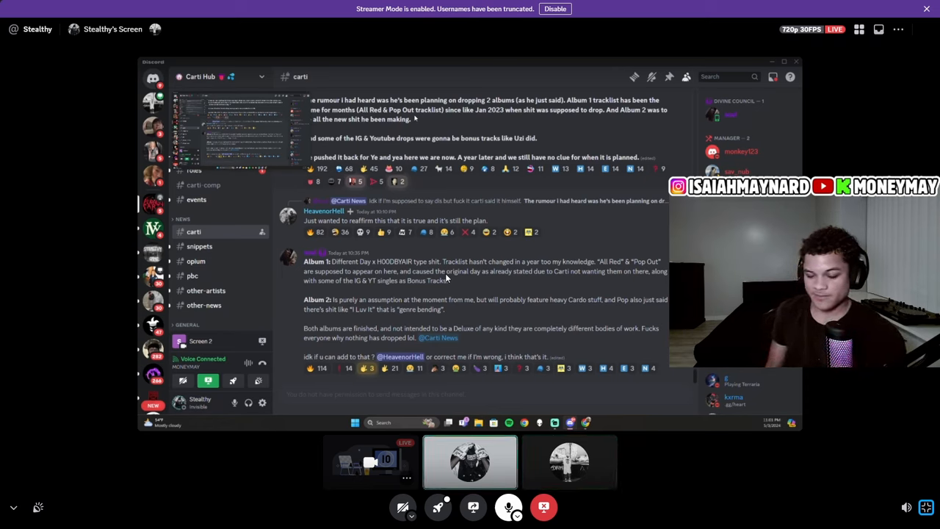
left_click(569, 461)
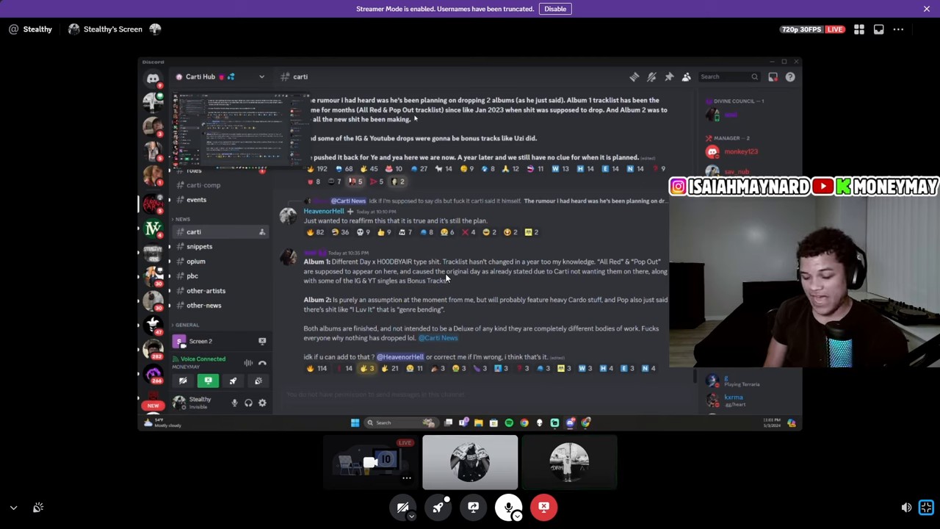
left_click(568, 461)
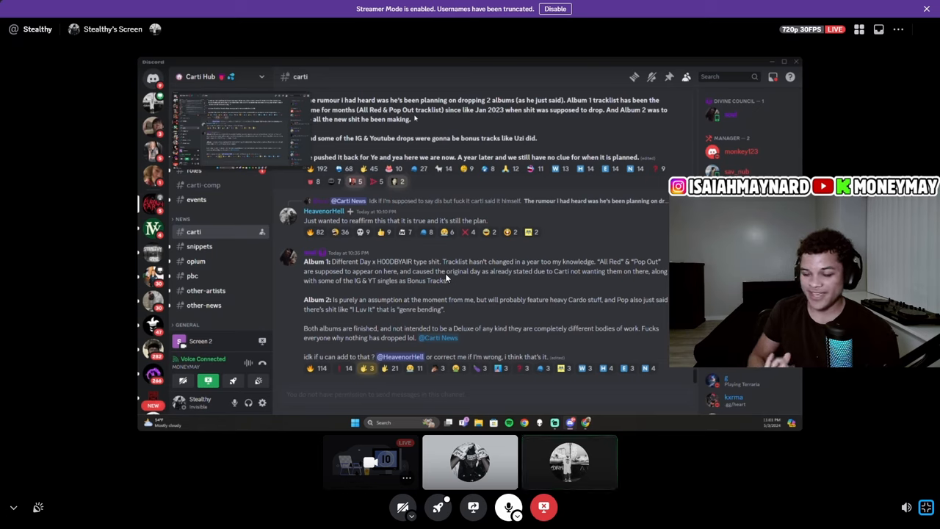
left_click(569, 461)
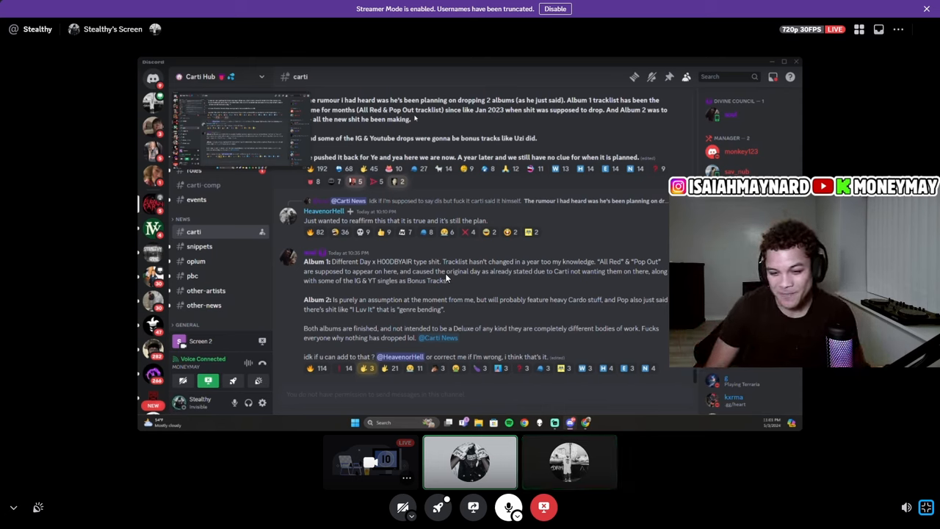
left_click(569, 461)
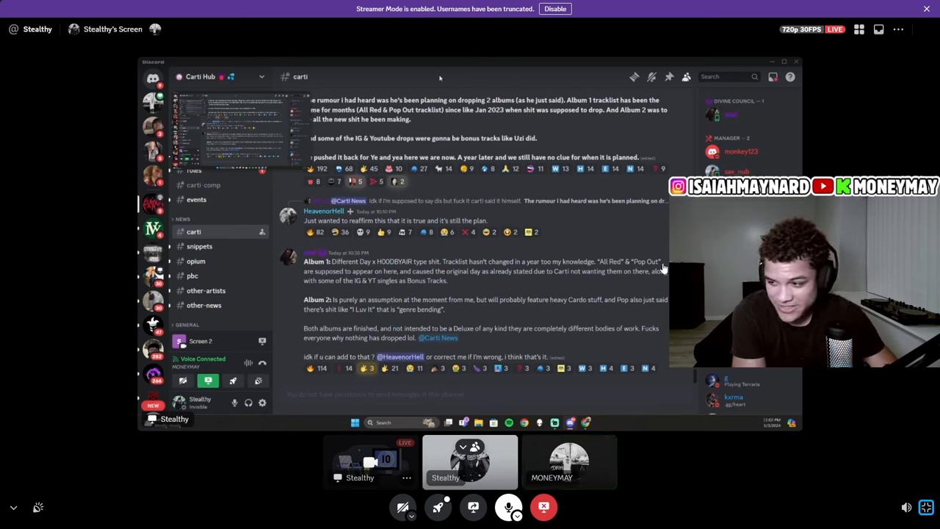
left_click(570, 461)
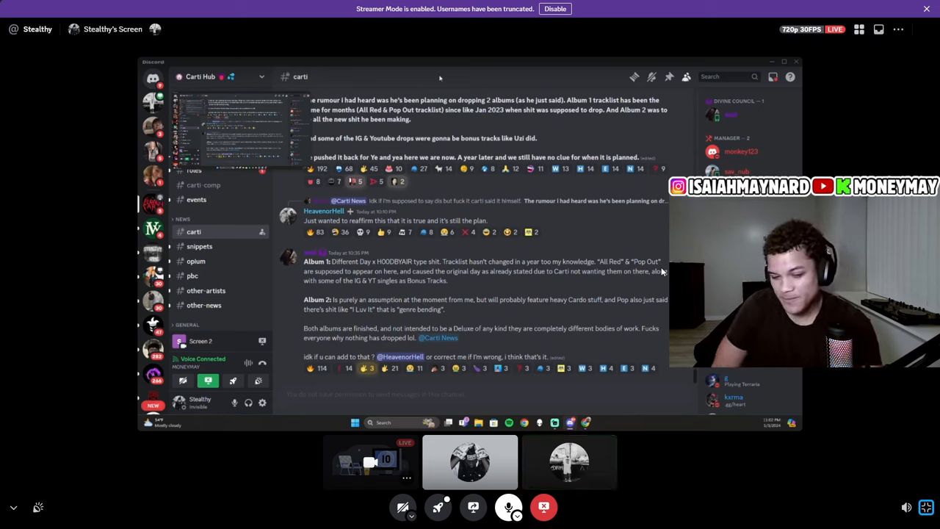
left_click(568, 461)
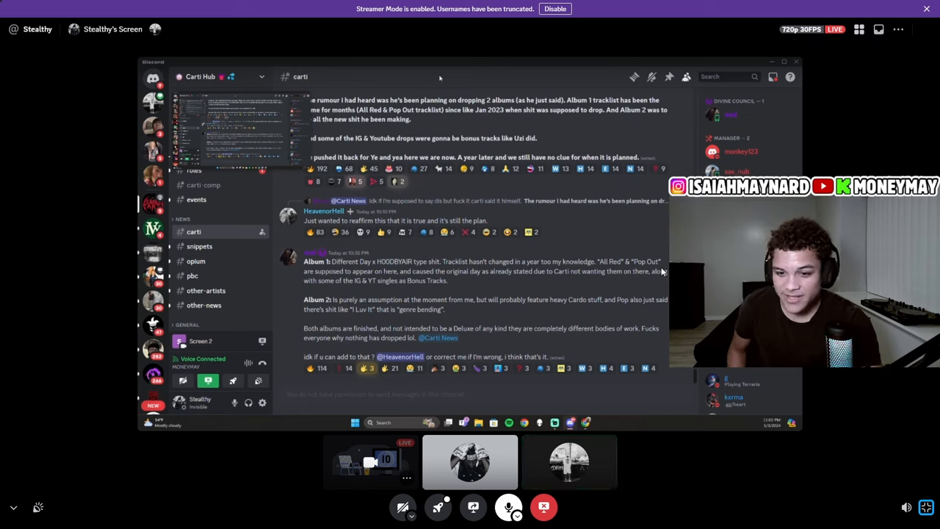
left_click(469, 461)
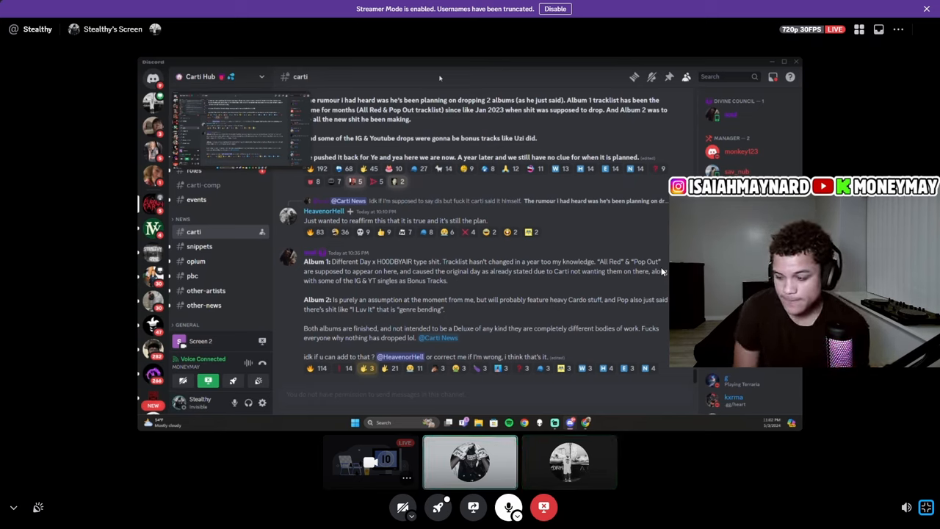
left_click(569, 461)
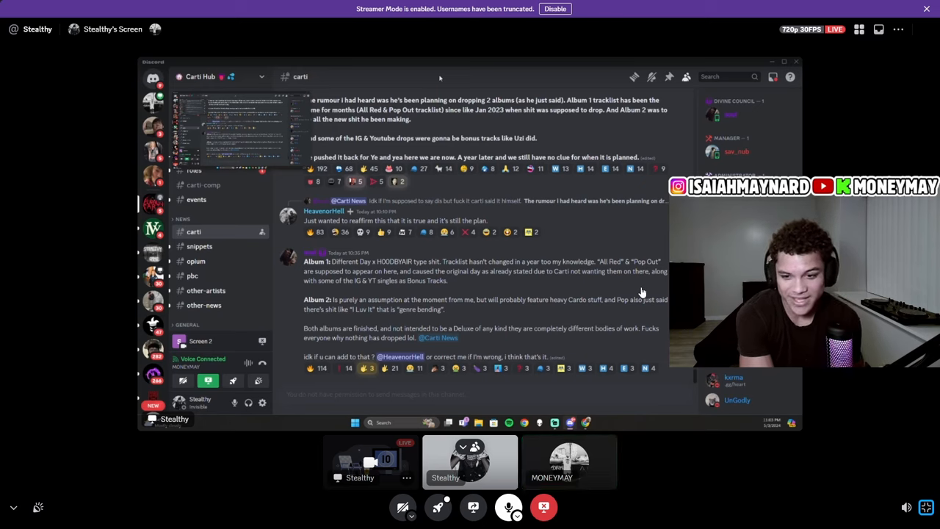
left_click(569, 461)
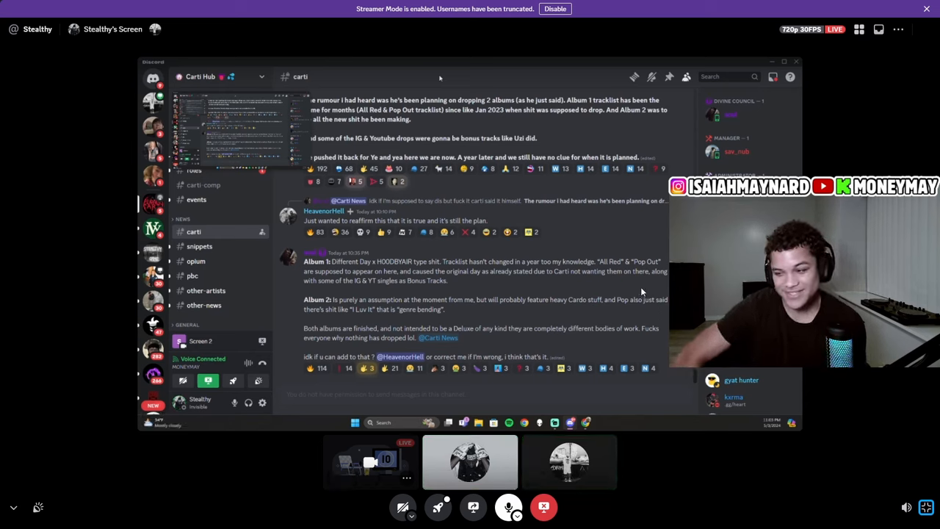
left_click(569, 461)
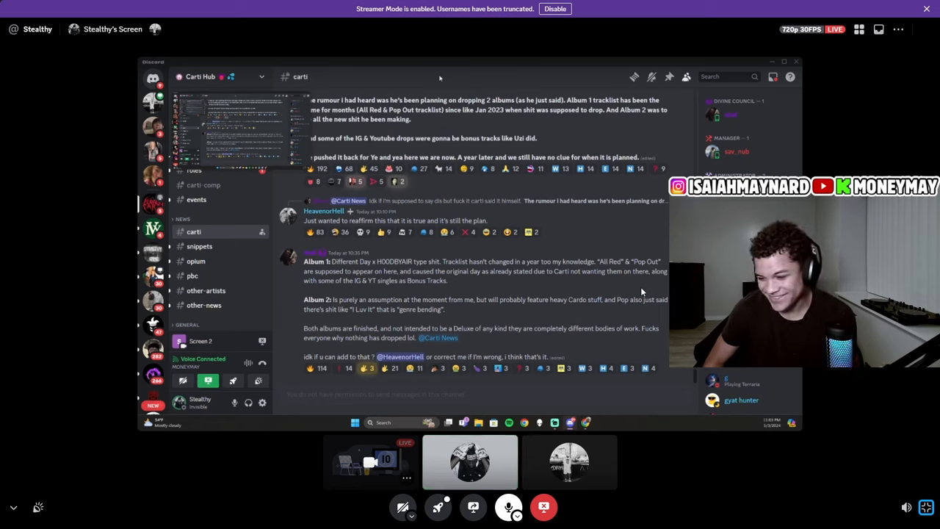
left_click(569, 461)
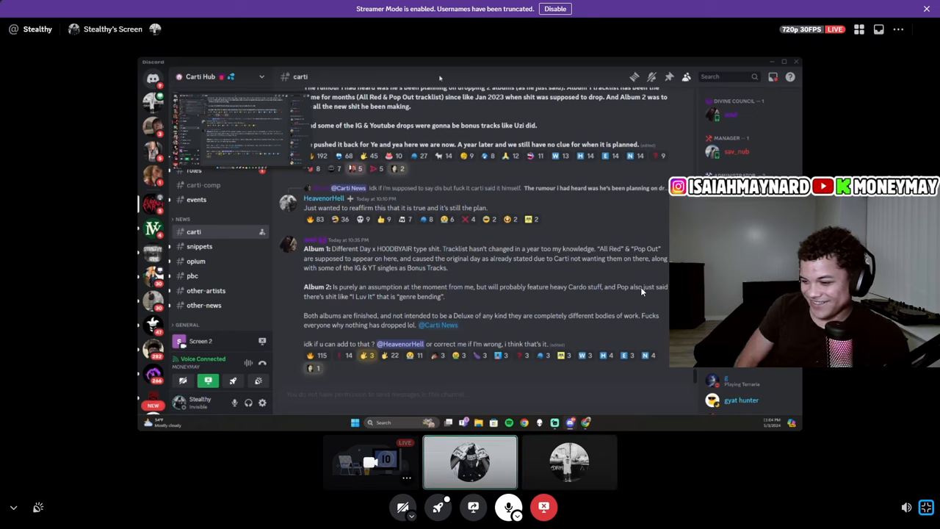
left_click(569, 461)
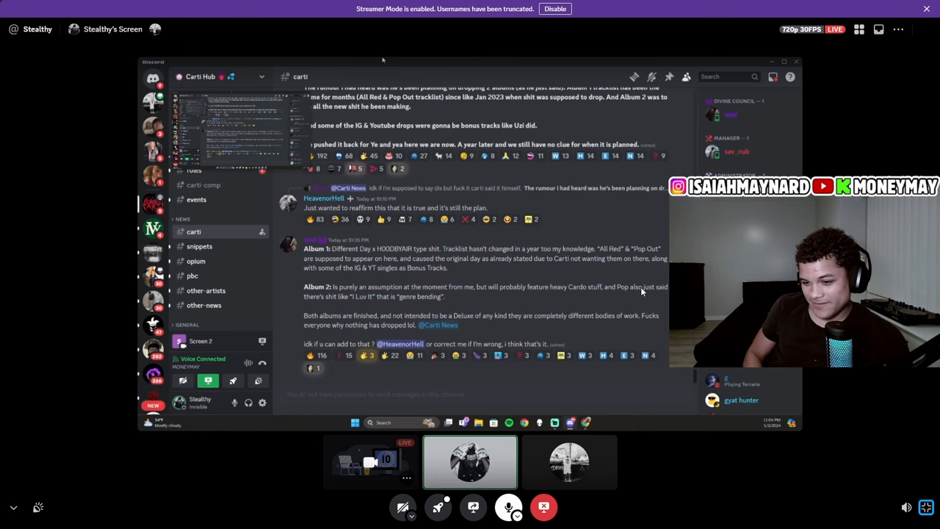
scroll("down", 3)
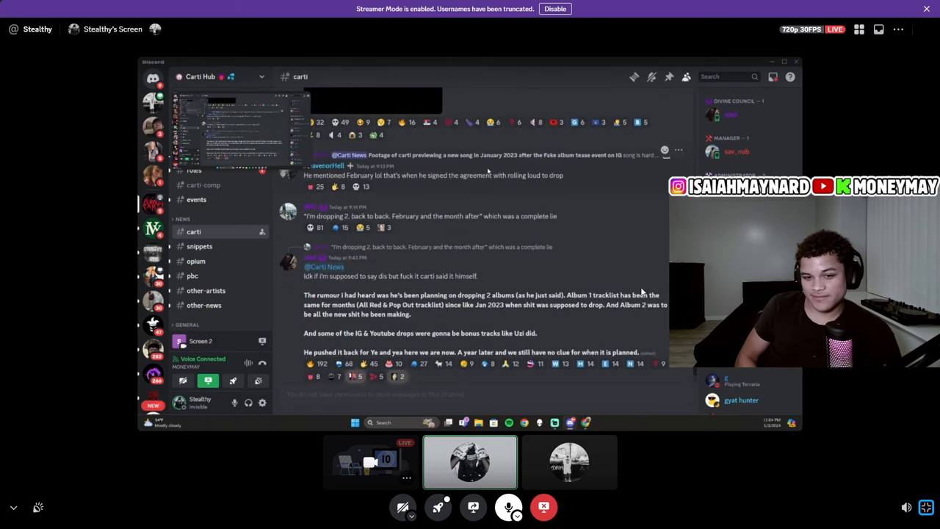
left_click(569, 461)
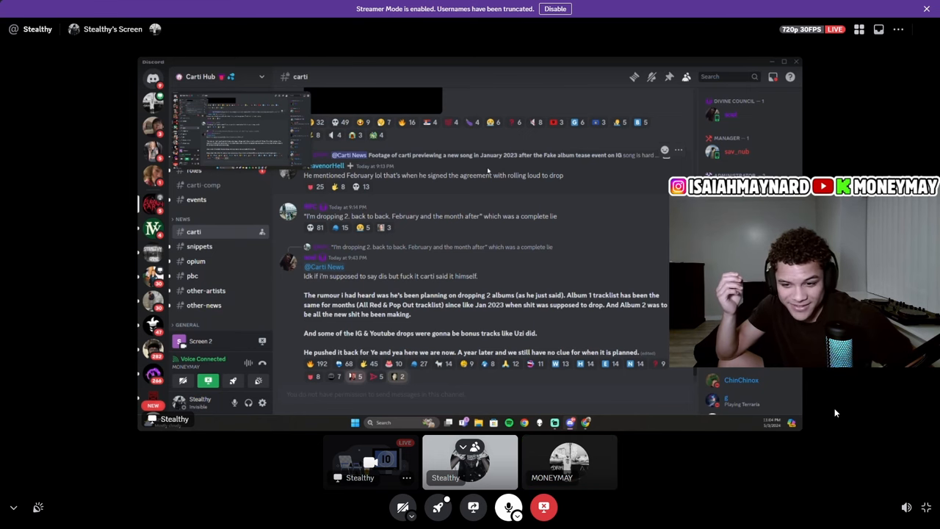
left_click(569, 461)
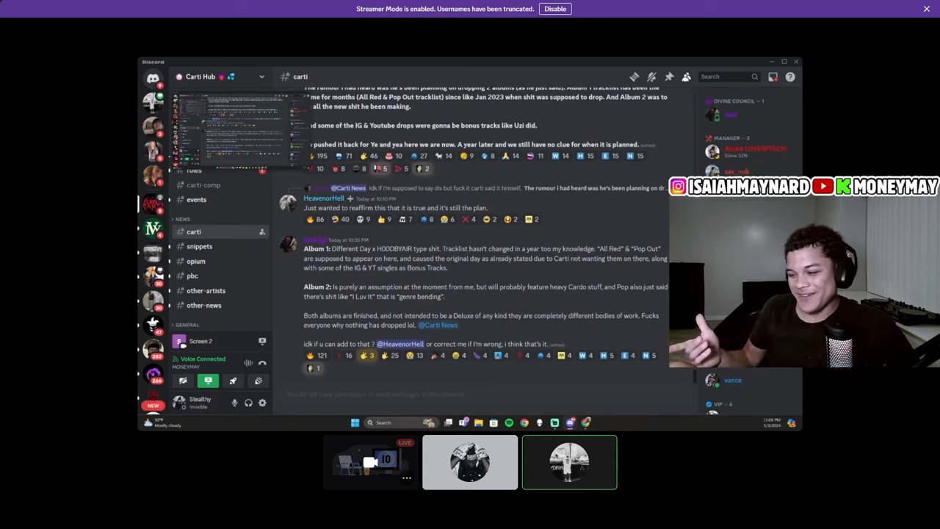
left_click(470, 461)
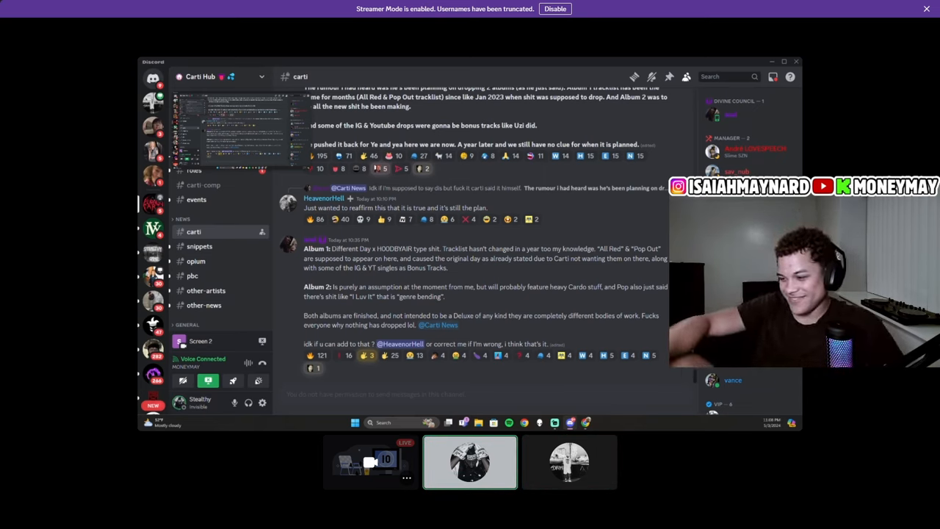
left_click(569, 461)
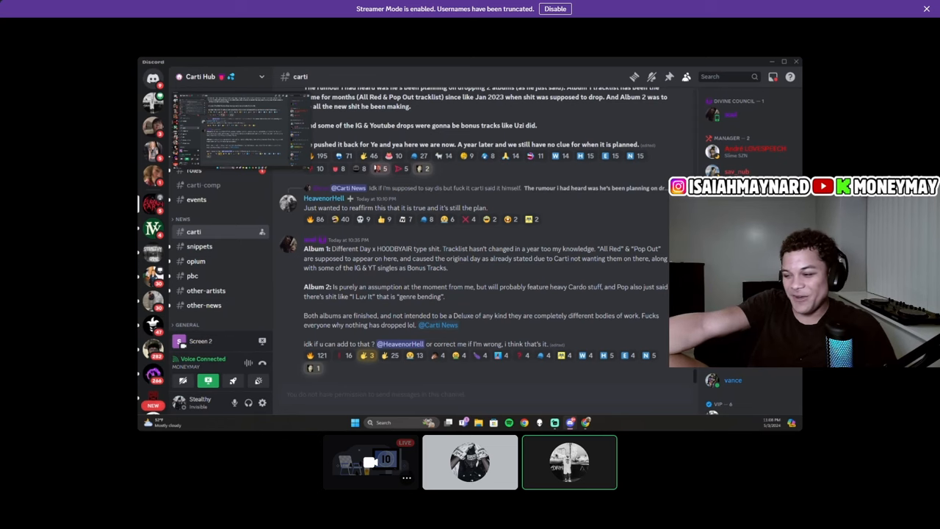